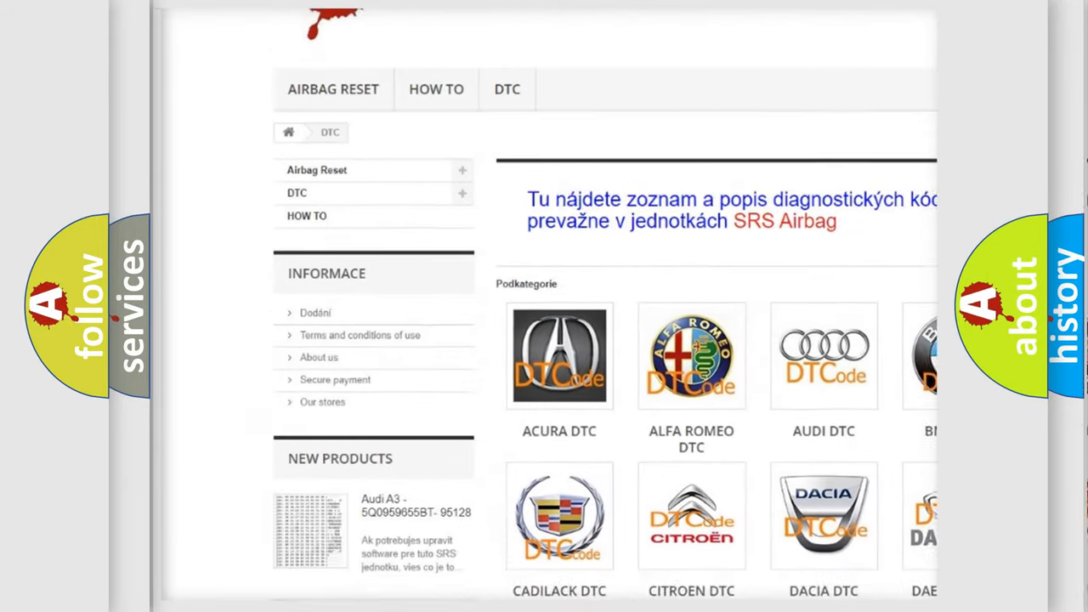
Advance to the Cadillac U1300 slide with its definition and misfire-detection description
{"action": "scroll", "scroll_direction": "down", "scroll_amount": 3}
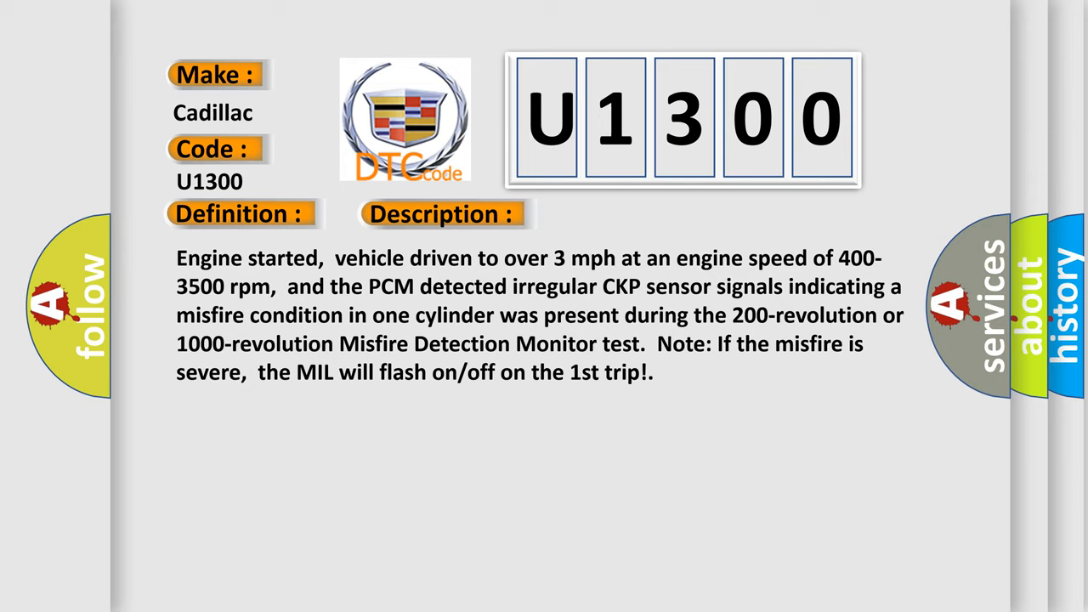
Advance to the U1300 causes slide listing single-cylinder mechanical, fuel, EGR/PCV and ignition faults
{"action": "left_click", "coordinate": [625, 215]}
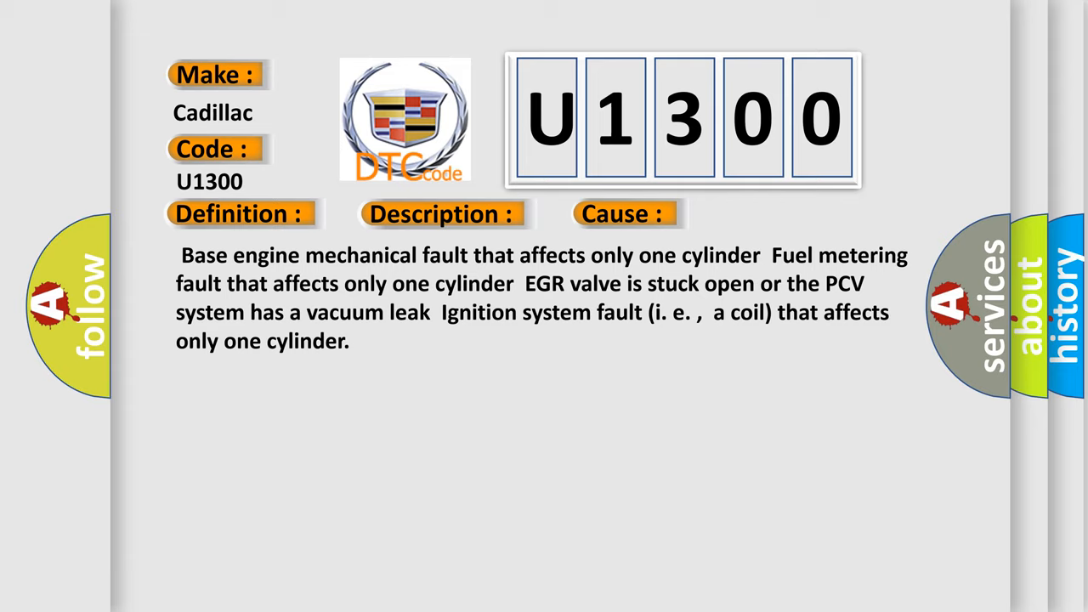